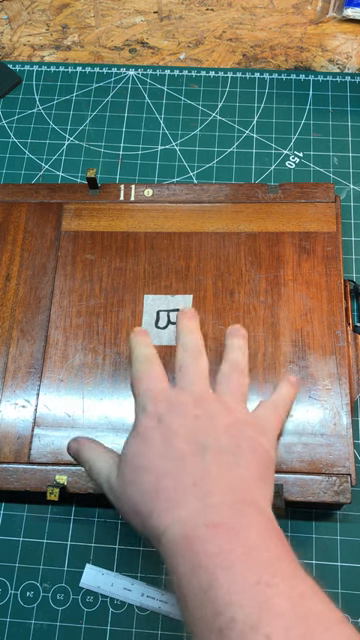
{"action": "mouse_move", "coordinate": [180, 400]}
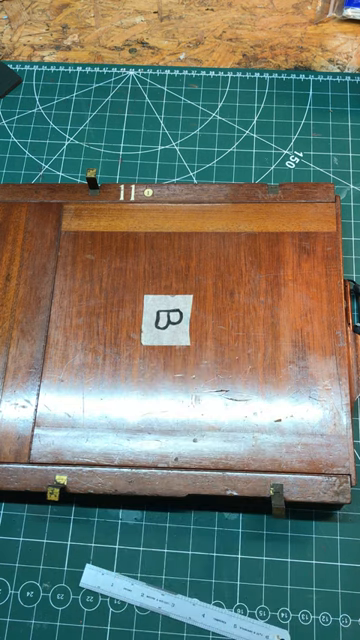